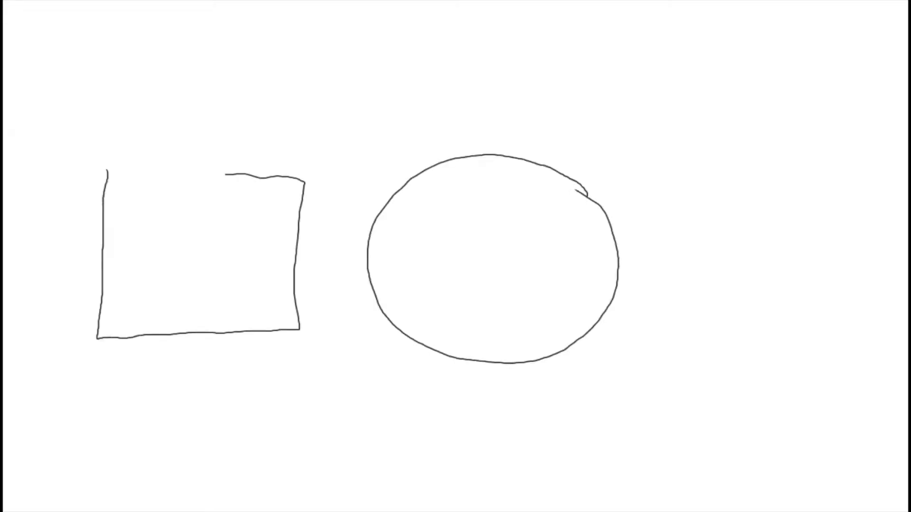
# Sketch a triangle beside the circle and join square, valve, circle and triangle with tubes.
pyautogui.moveTo(700, 273); pyautogui.dragTo(653, 351)
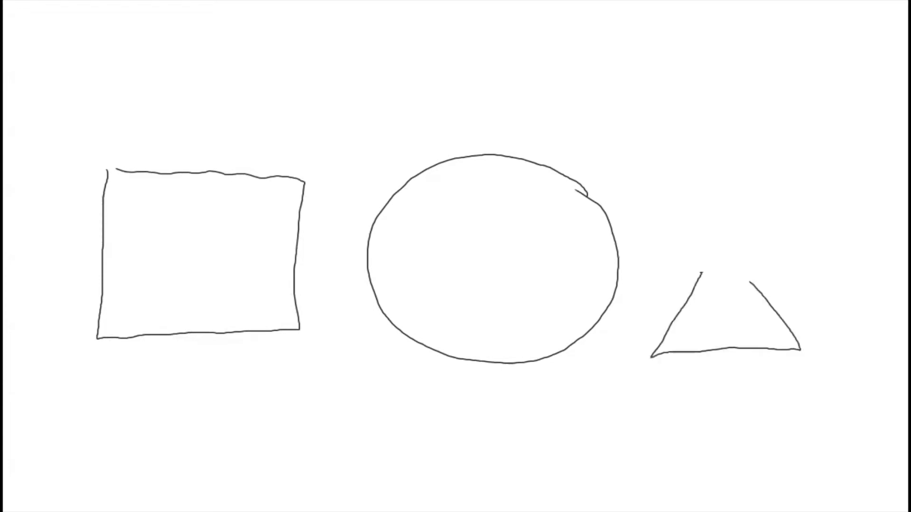
pyautogui.moveTo(298, 232); pyautogui.dragTo(348, 270)
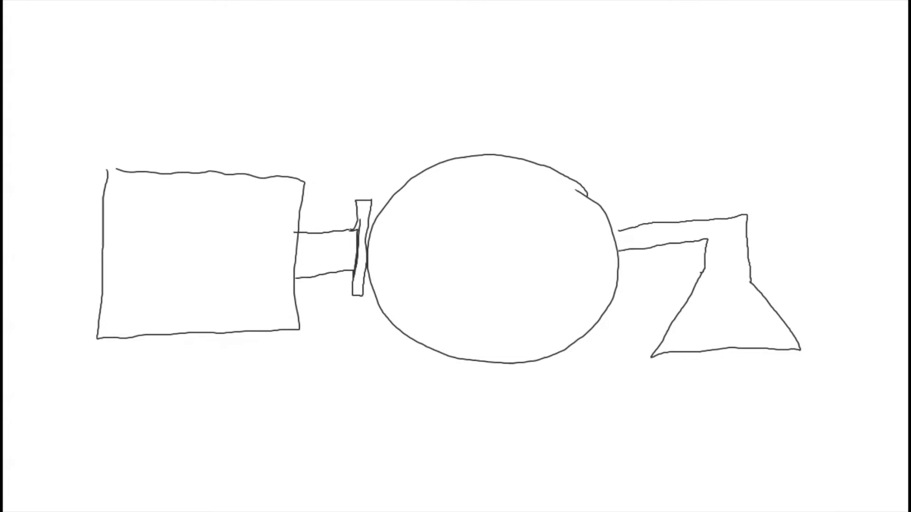
# Draw a curved oxygen tube into the valve and label it O2.
pyautogui.moveTo(126, 87); pyautogui.dragTo(301, 138)
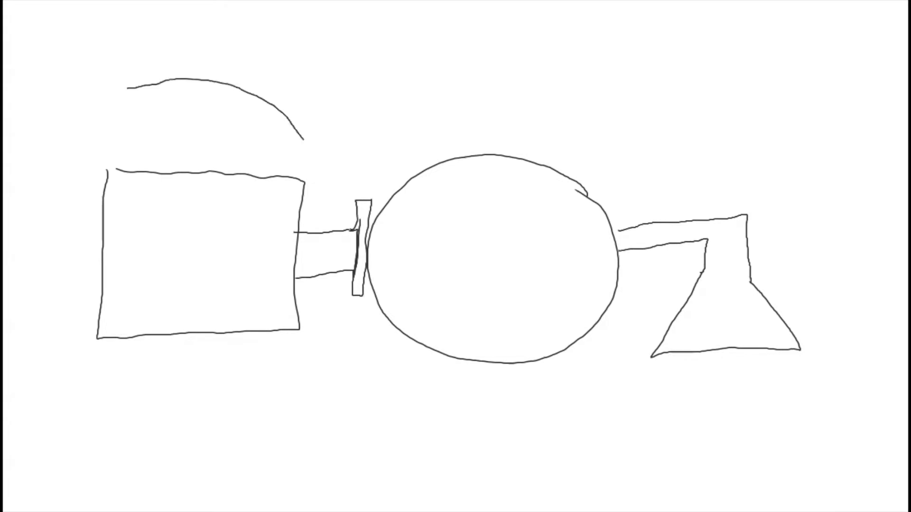
pyautogui.moveTo(140, 76); pyautogui.dragTo(342, 227)
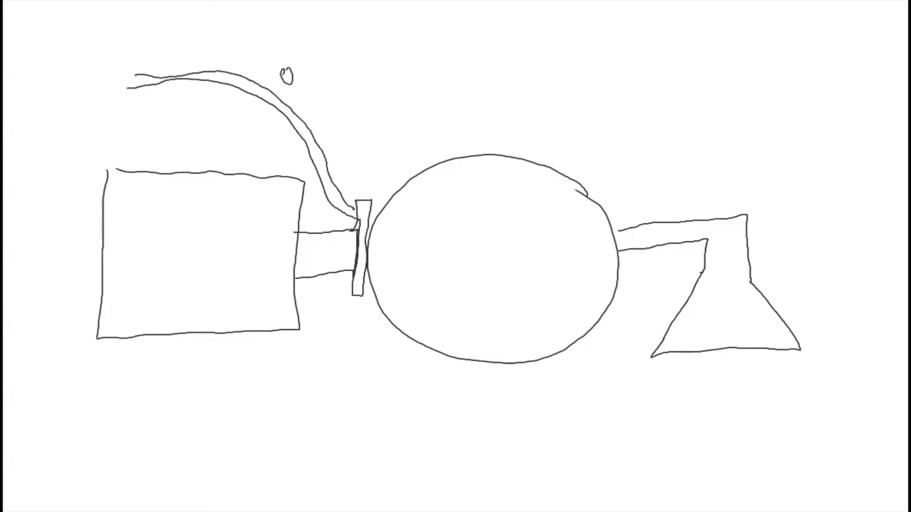
pyautogui.write('2')
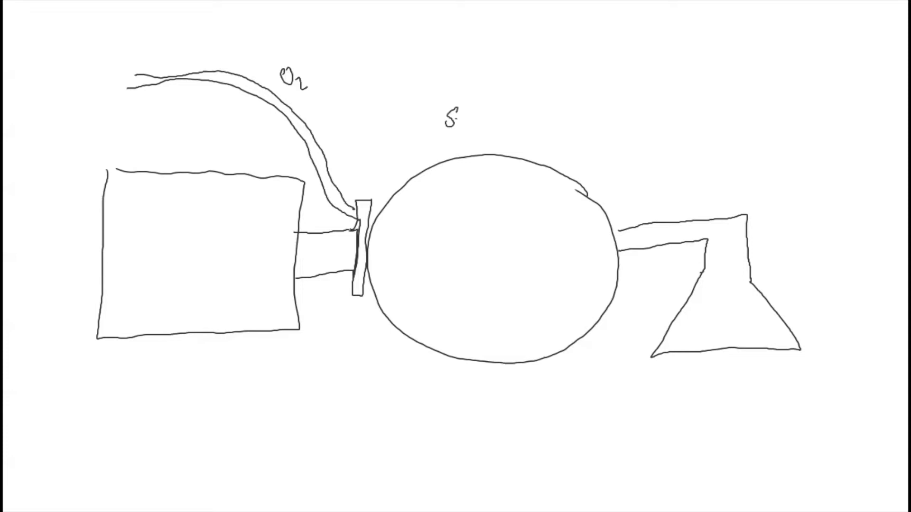
# Handwrite 'self inflating bag' on the circle and 'reservoir bag' on the square.
pyautogui.write('self inf')
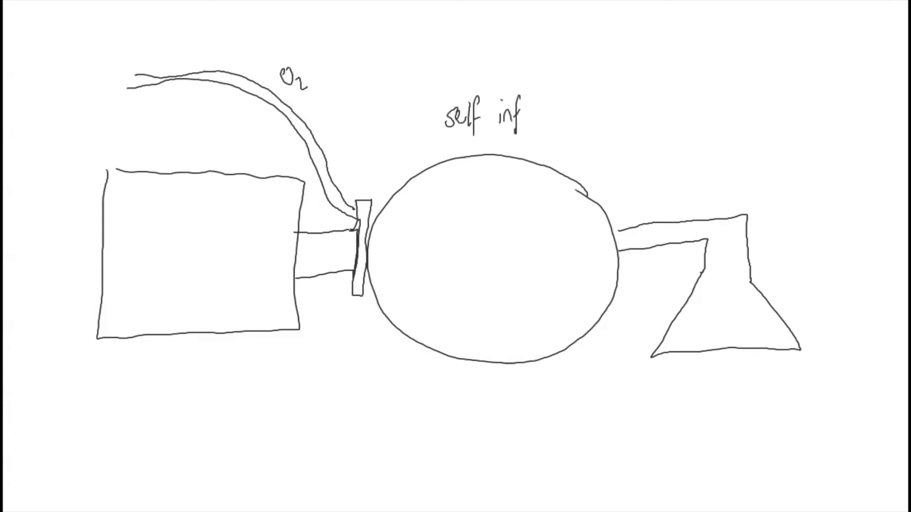
pyautogui.write('inflating bag')
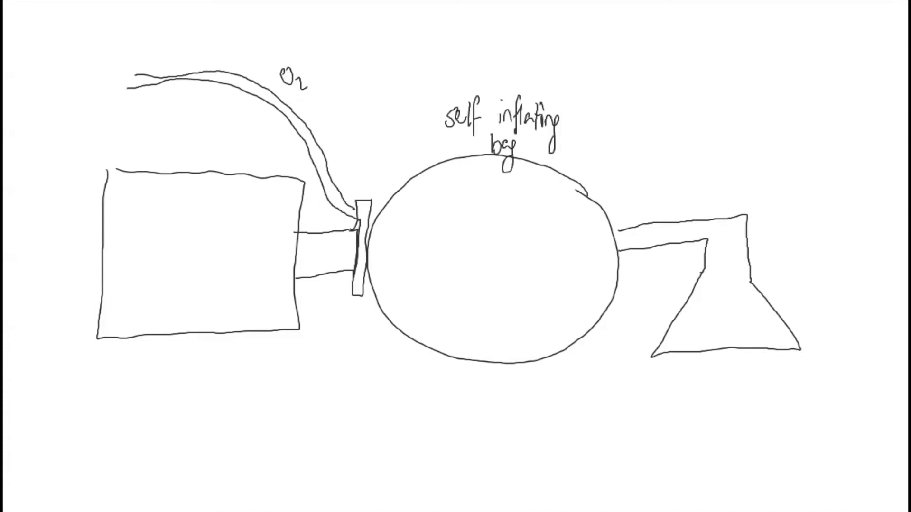
pyautogui.write('re')
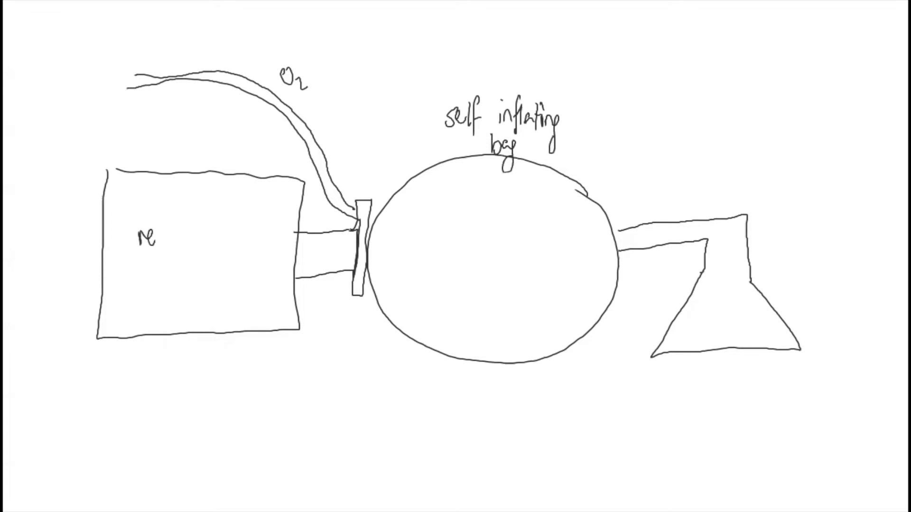
pyautogui.write('reservoir bag')
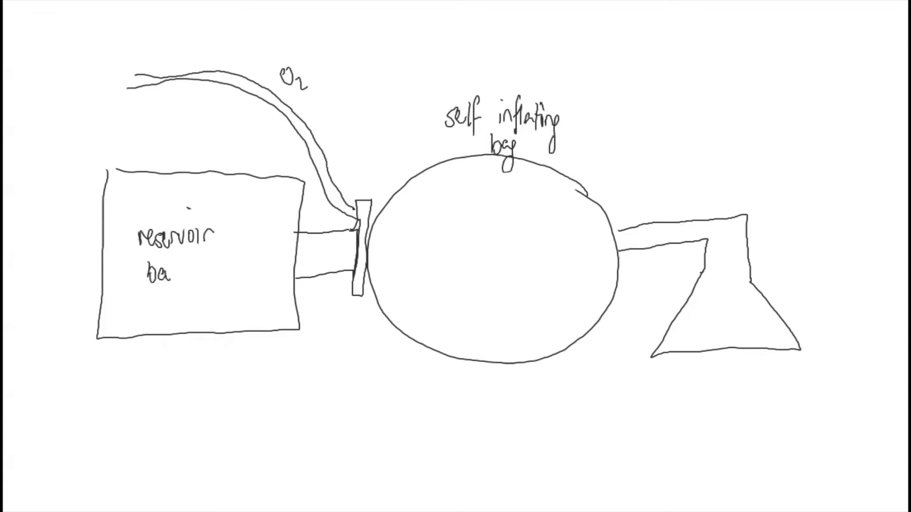
pyautogui.write('g')
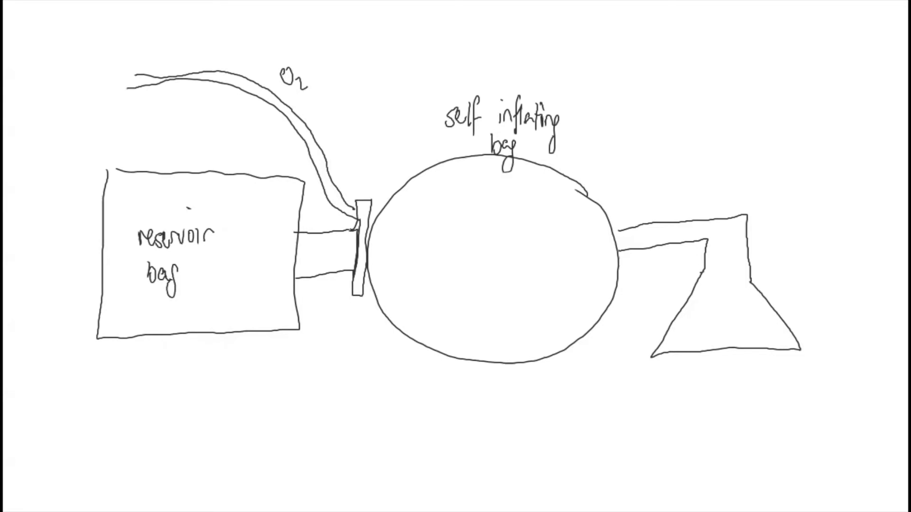
# Add a leader line to the valve and label it 'pressure valve'.
pyautogui.moveTo(268, 151); pyautogui.dragTo(354, 238)
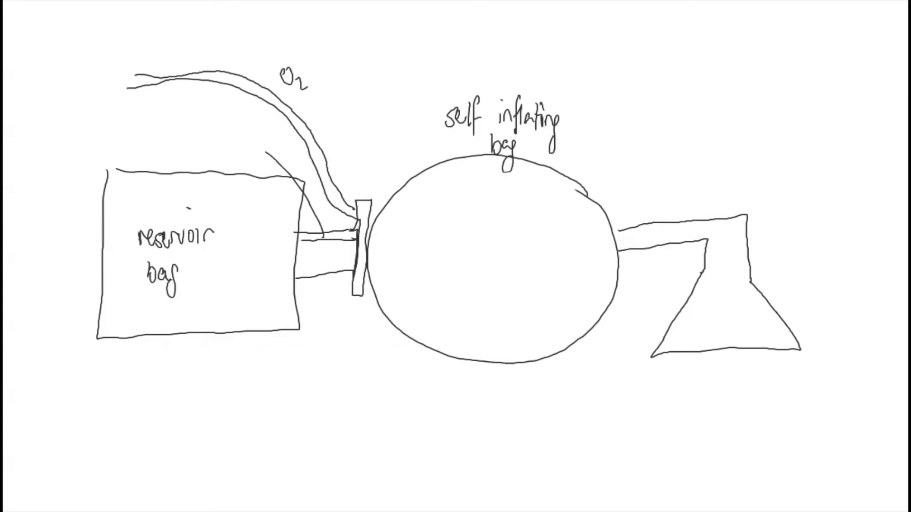
pyautogui.write('pressure valve')
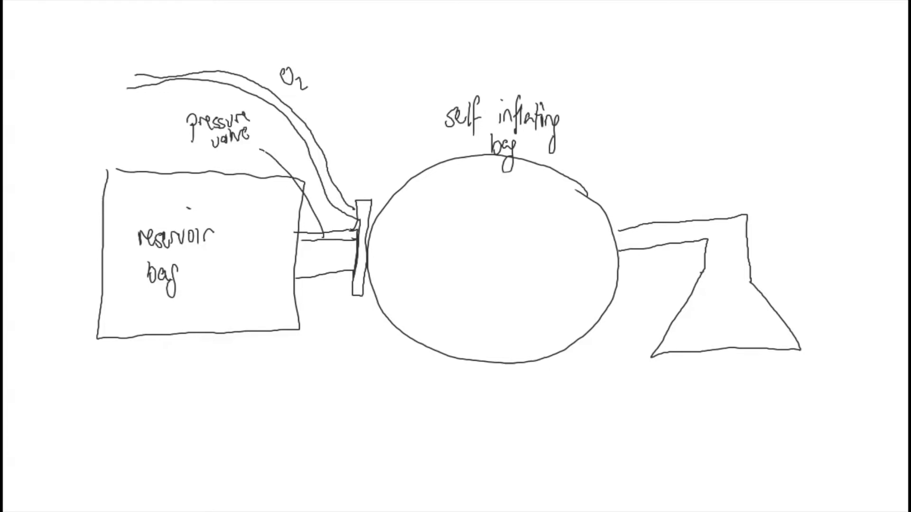
# Add a leader line below the valve and label it 'one way valve'.
pyautogui.moveTo(364, 256); pyautogui.dragTo(418, 380)
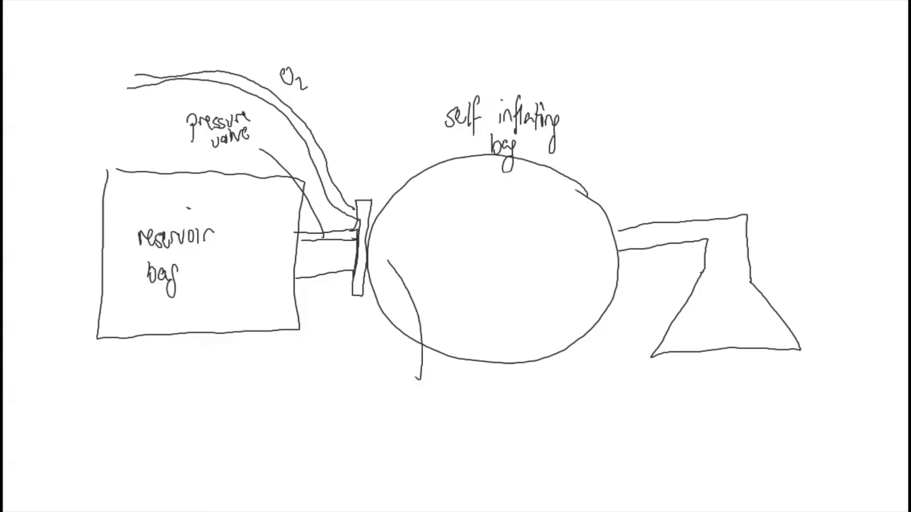
pyautogui.write('on')
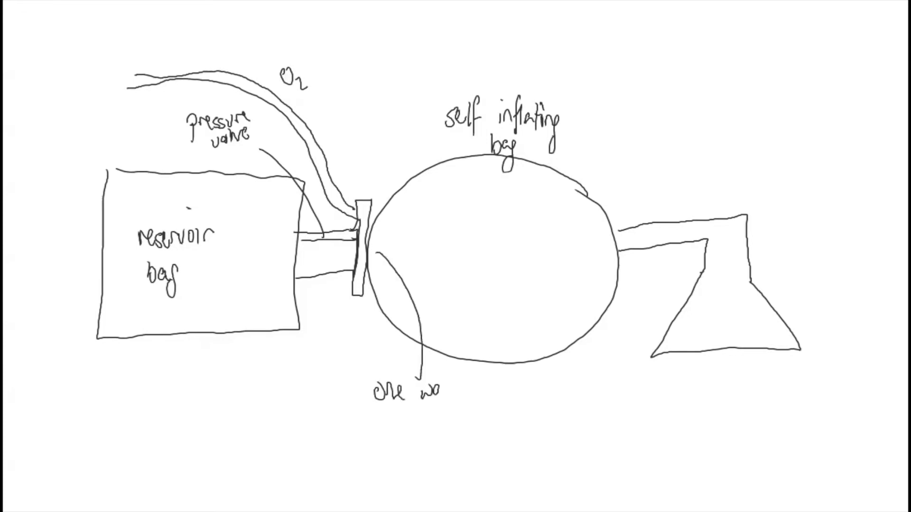
pyautogui.write('way')
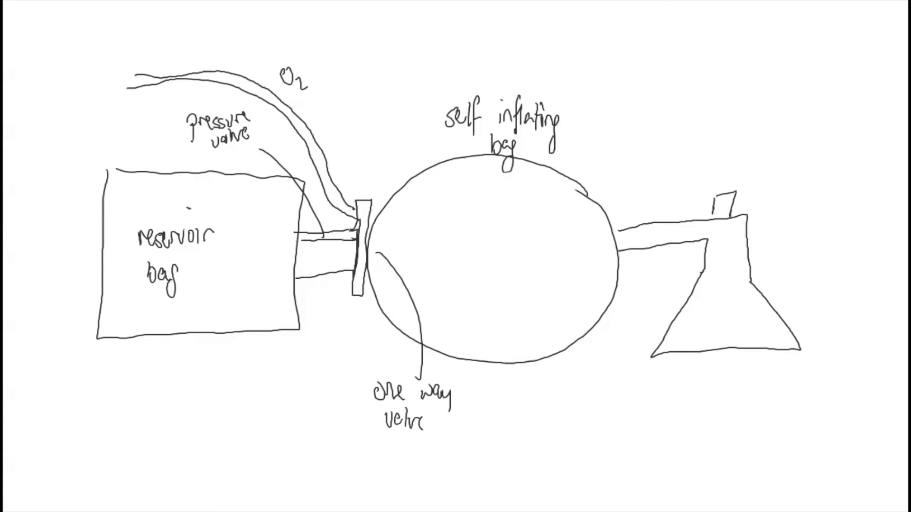
# Label the tab atop the triangle 'pop off valve'.
pyautogui.write('PO1')
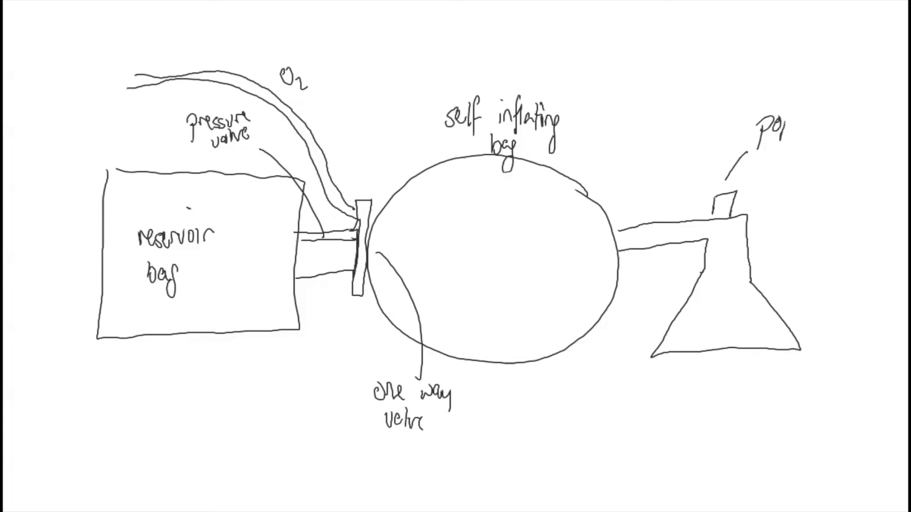
pyautogui.write('pop off')
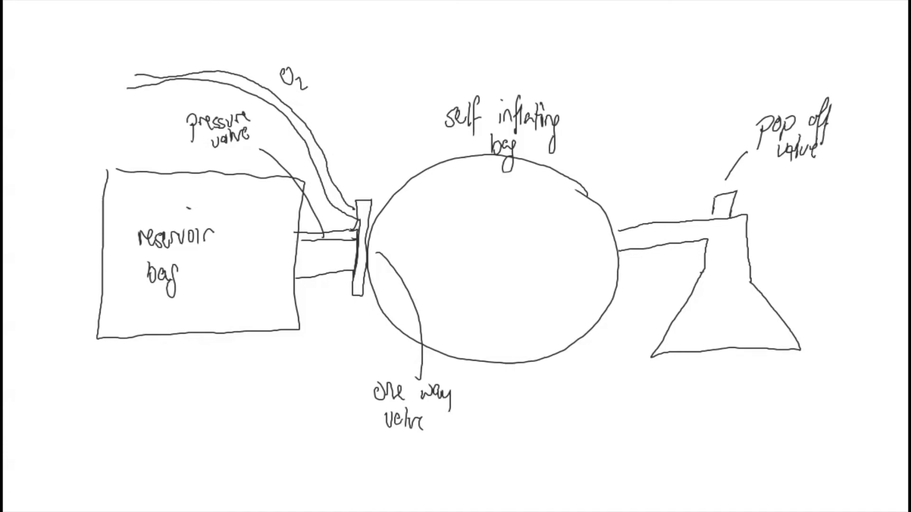
pyautogui.moveTo(708, 247)
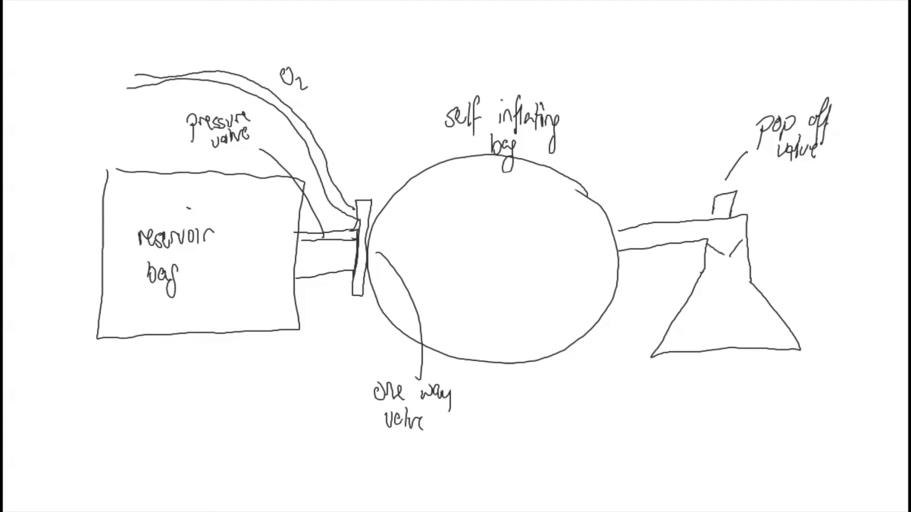
# Label the triangle's inner flap 'duck bill mechanism'.
pyautogui.write('duct')
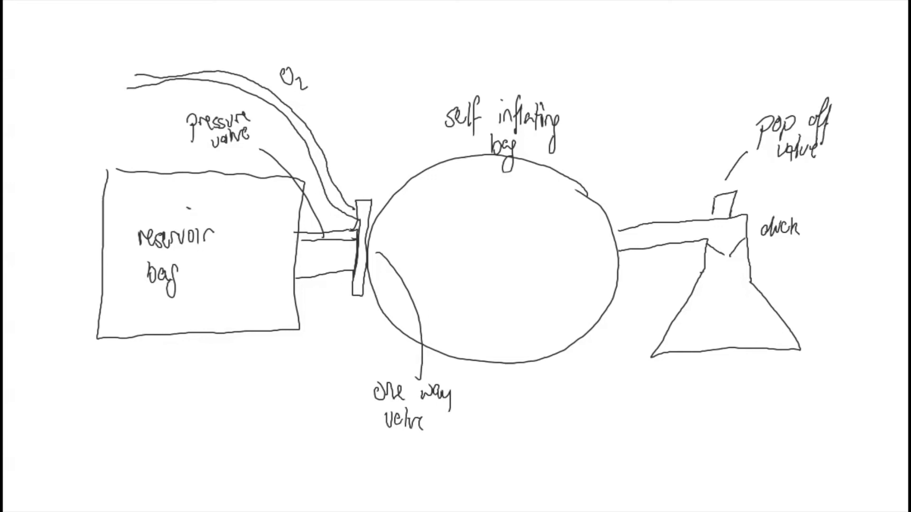
pyautogui.write('bil')
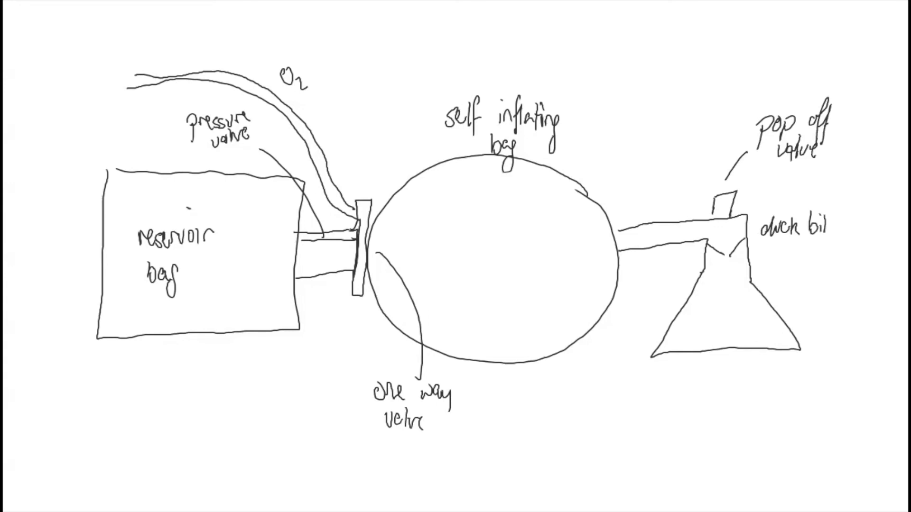
pyautogui.write('mechanism')
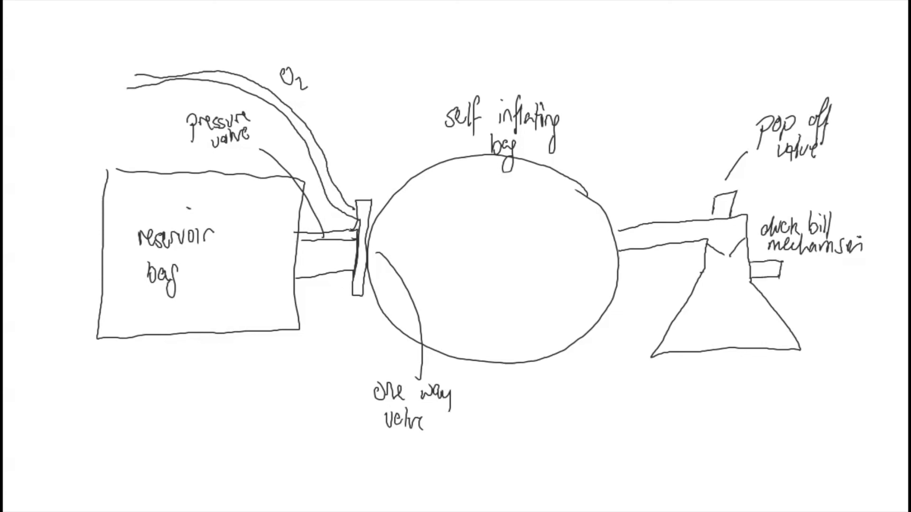
# Label the triangle's side outlet 'PEEP'.
pyautogui.write('PEL')
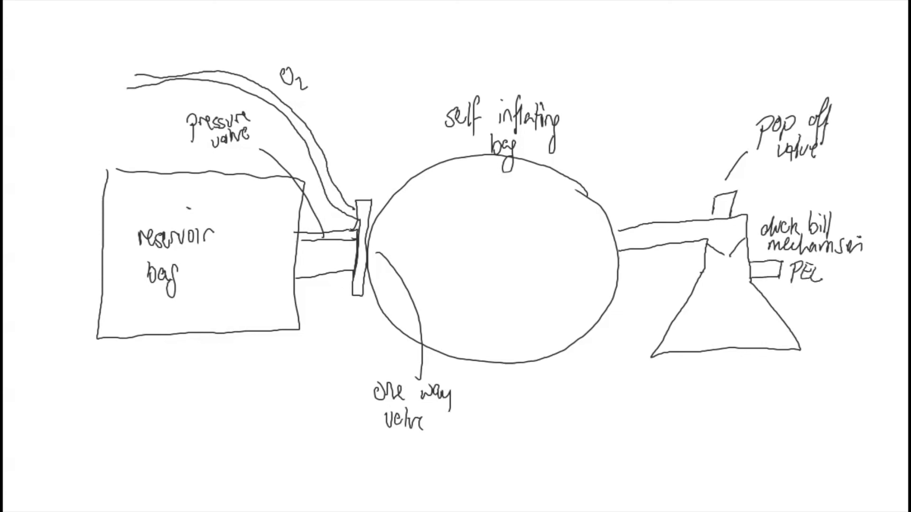
pyautogui.write('EEP')
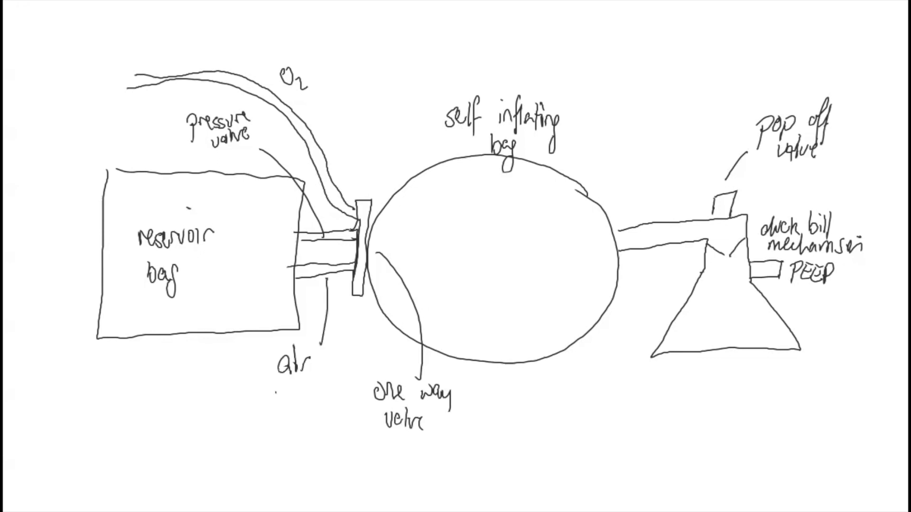
# Label the line below the square 'air inlet valve'.
pyautogui.write('inlet')
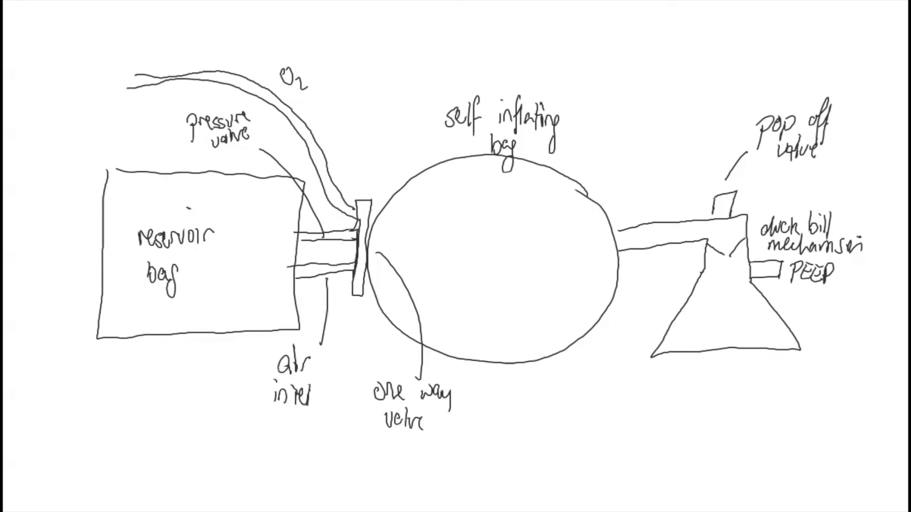
pyautogui.write('valve')
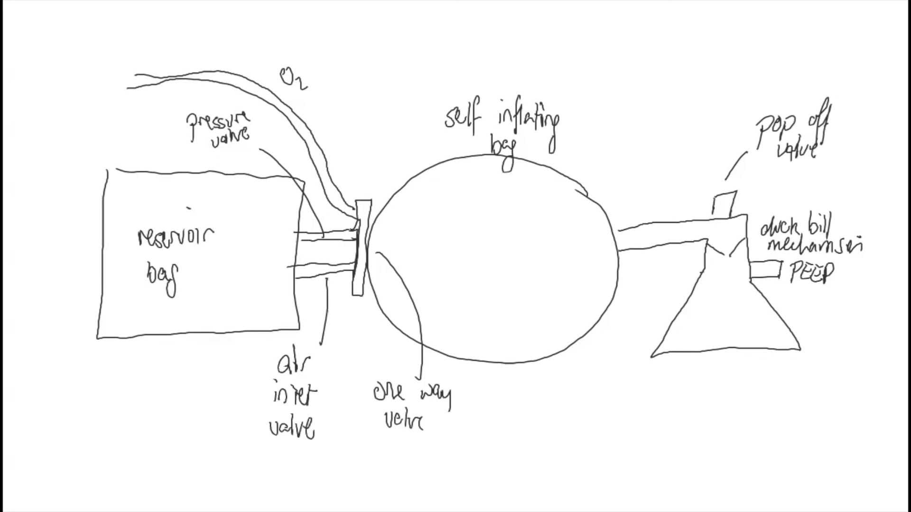